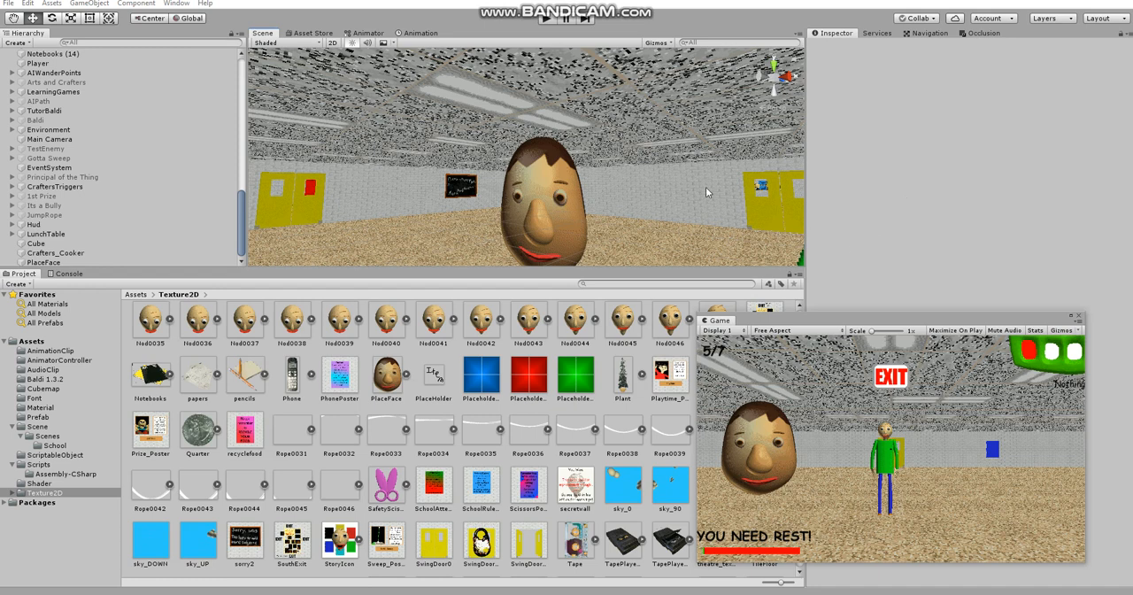
{"action": "mouse_move", "coordinate": [559, 184]}
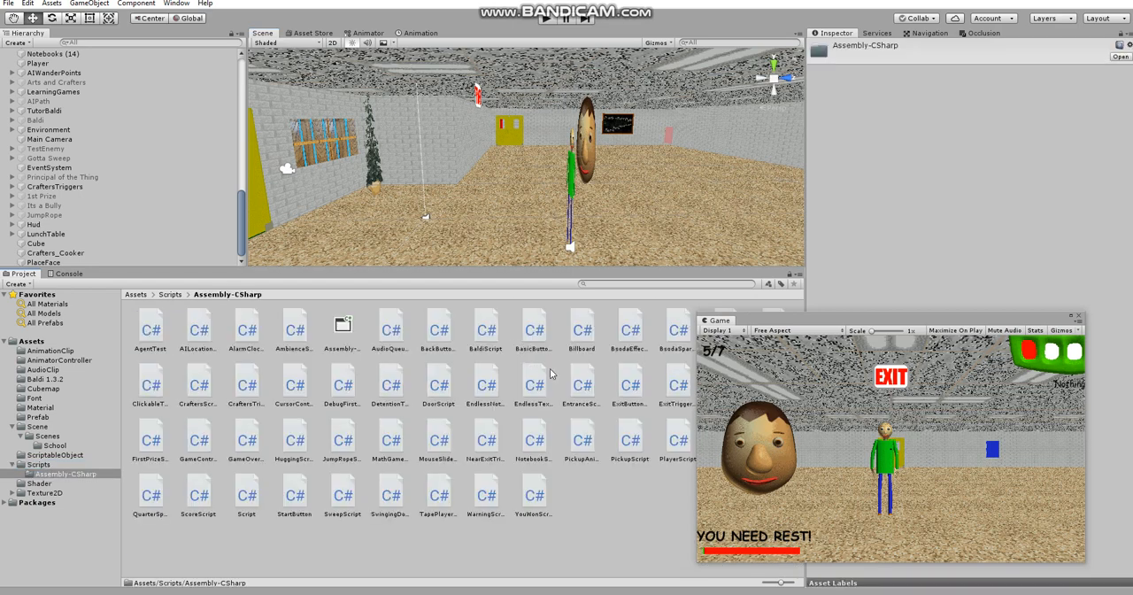
Select PlaceFace in the Hierarchy to show its Transform and Sprite Renderer
{"action": "left_click", "coordinate": [43, 262]}
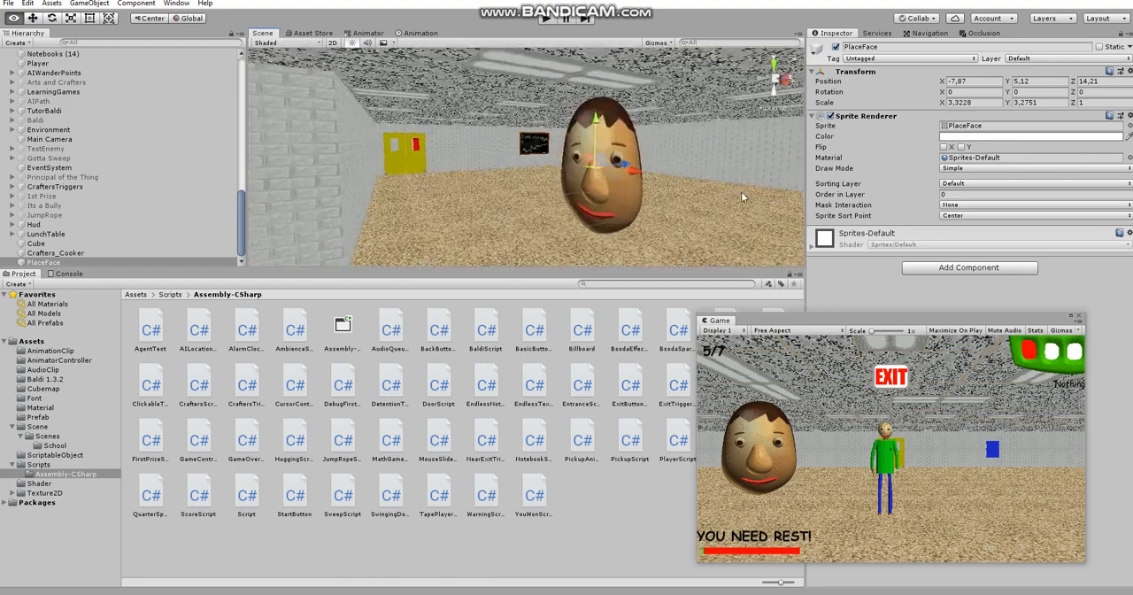
{"action": "mouse_move", "coordinate": [545, 253]}
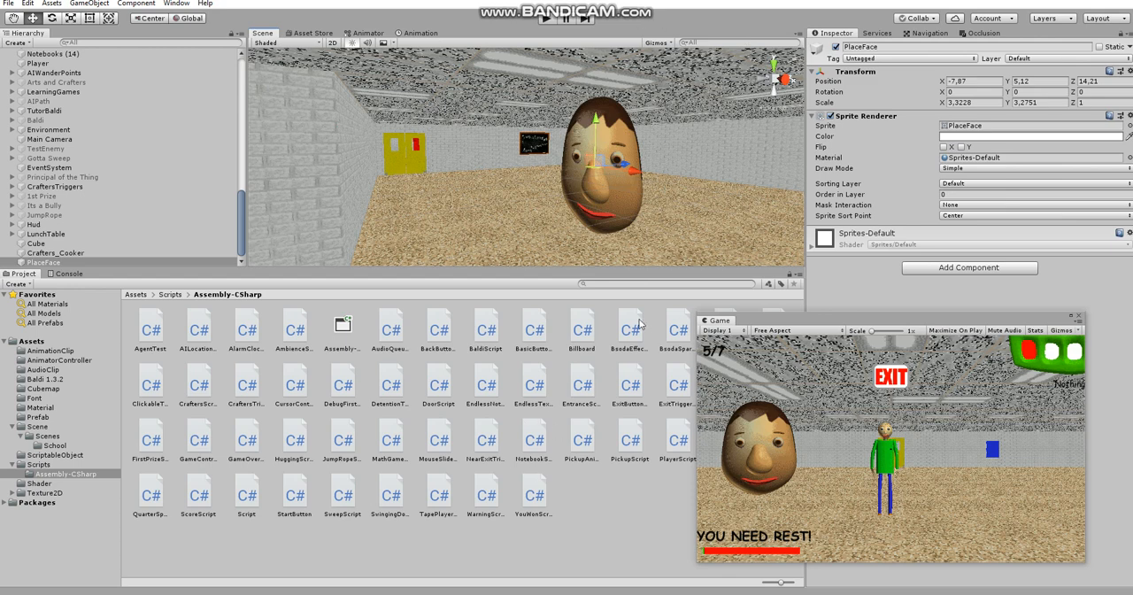
{"action": "mouse_move", "coordinate": [577, 333]}
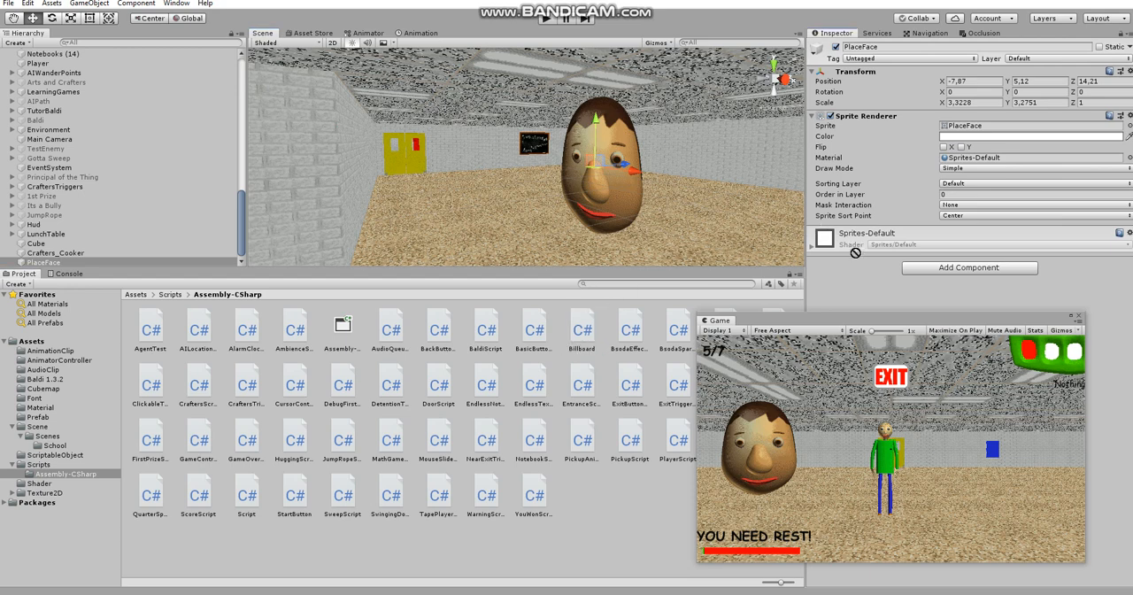
Add the Billboard.cs script as a component on PlaceFace so it faces the camera
{"action": "left_click", "coordinate": [968, 267]}
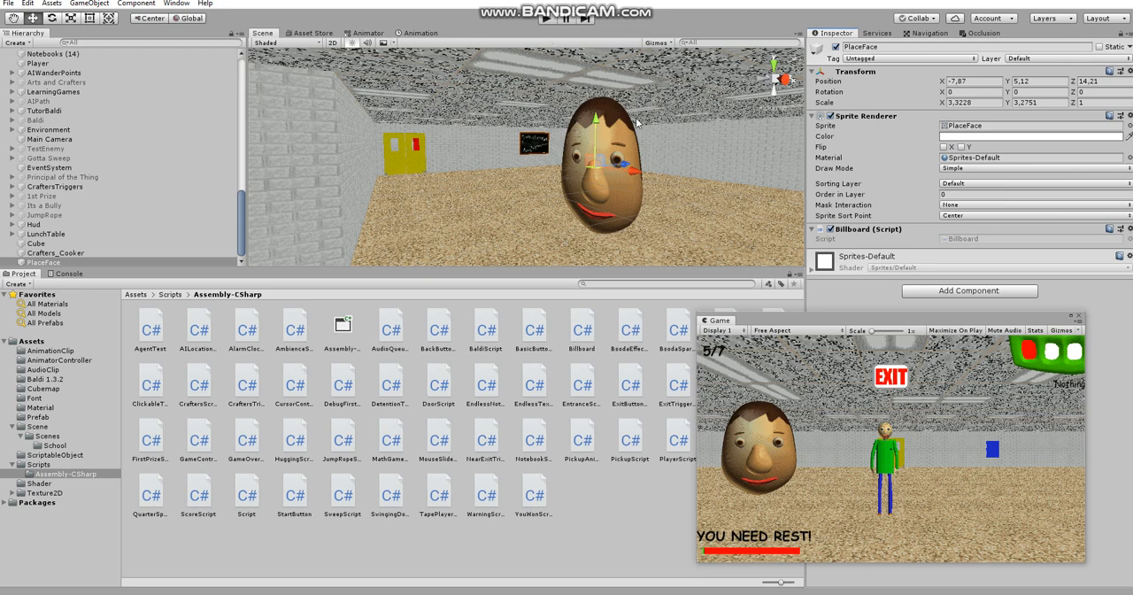
{"action": "mouse_move", "coordinate": [582, 450]}
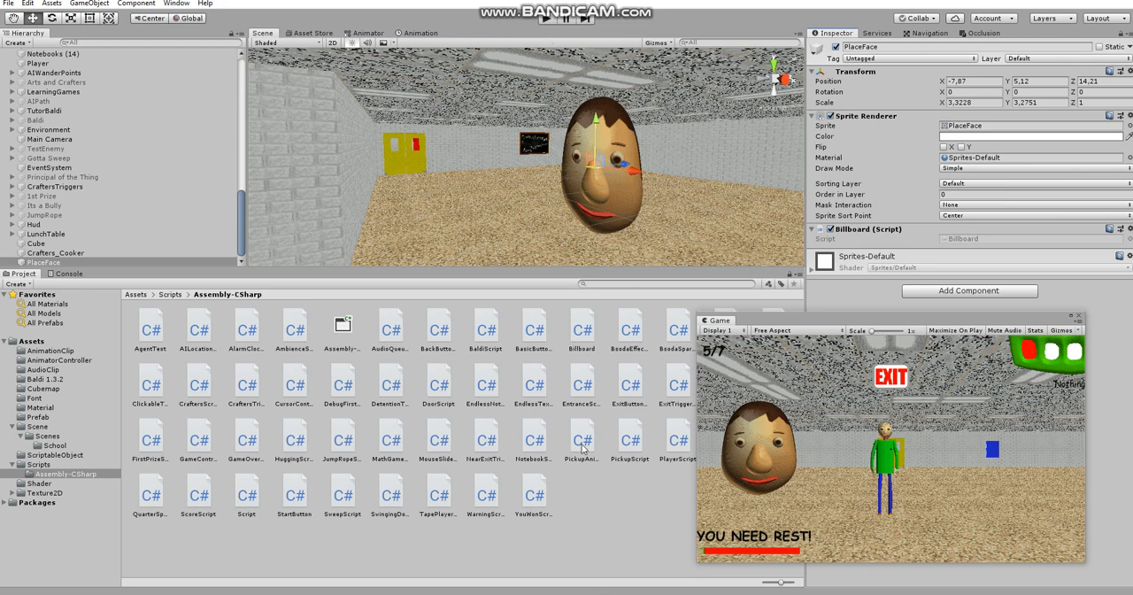